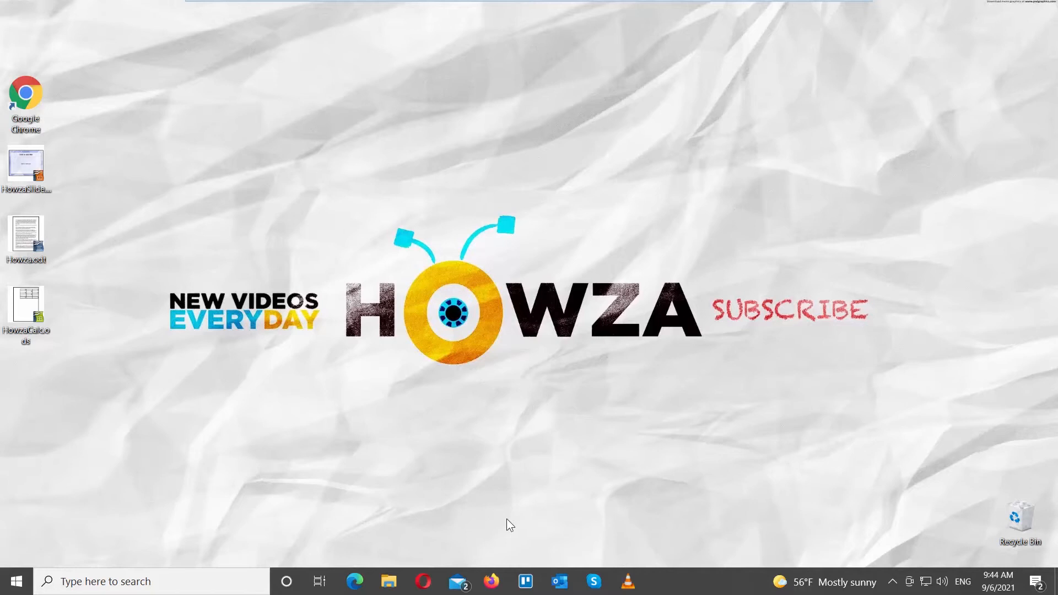
Open HowzaCalc.ods from the desktop in OpenOffice Calc.
{"action": "left_click", "coordinate": [26, 307]}
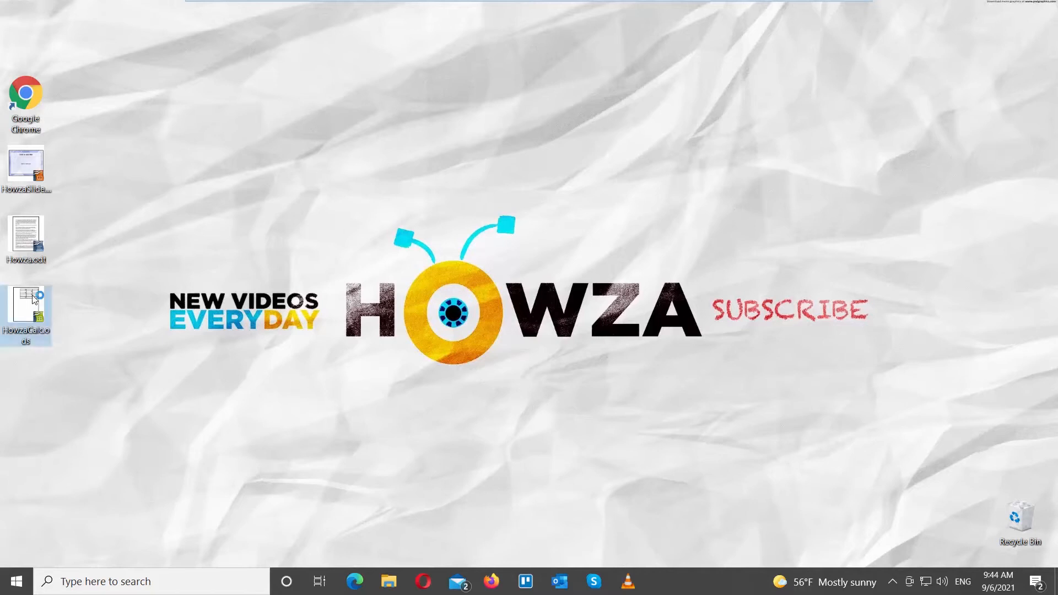
{"action": "double_click", "coordinate": [25, 312]}
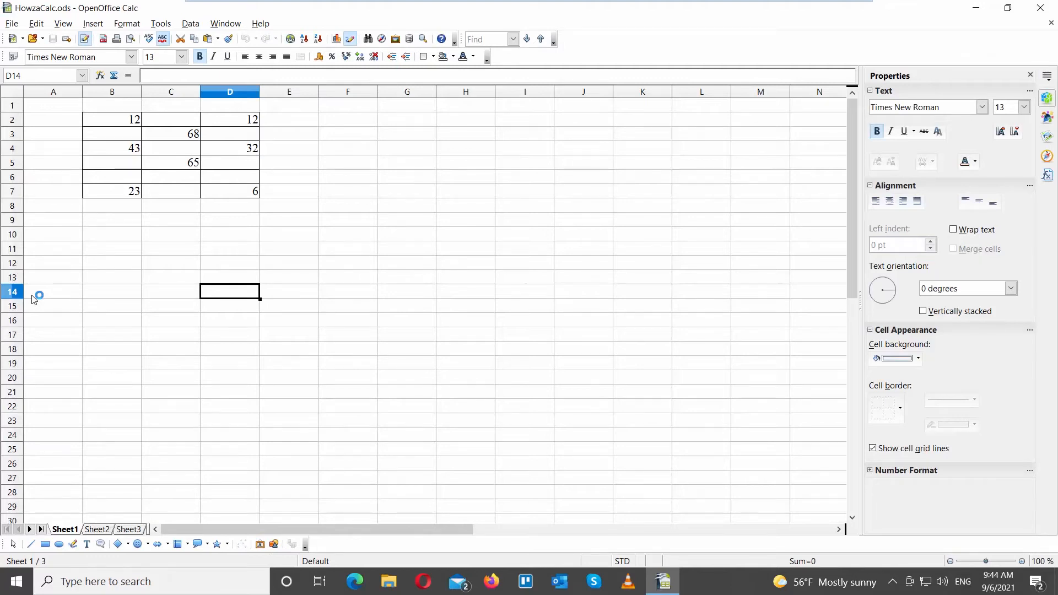
Delete blank cell B3 with Shift cells up so column B's values move up.
{"action": "left_click", "coordinate": [113, 133]}
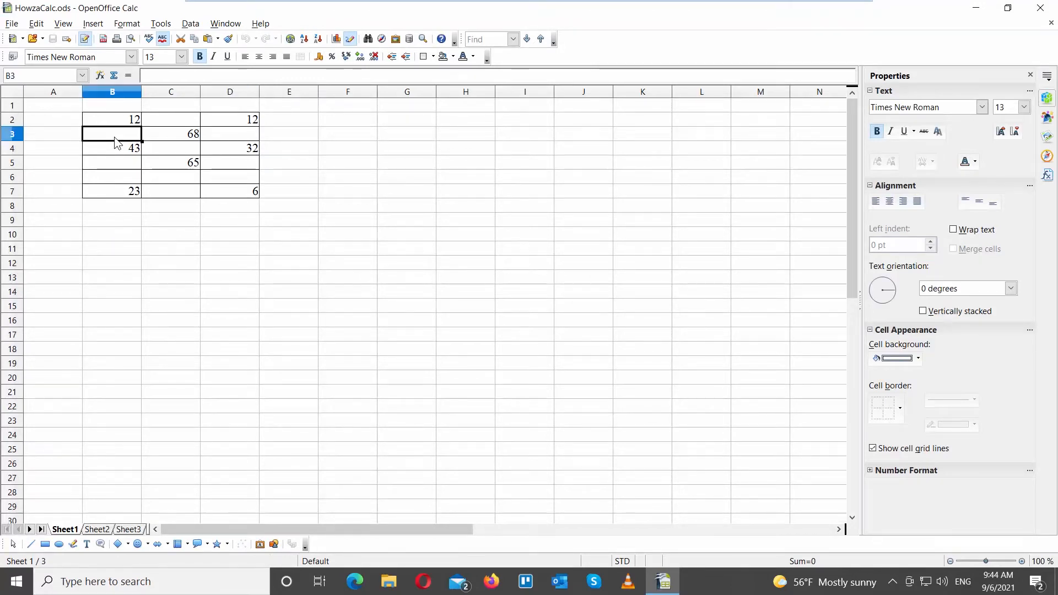
{"action": "right_click", "coordinate": [112, 134]}
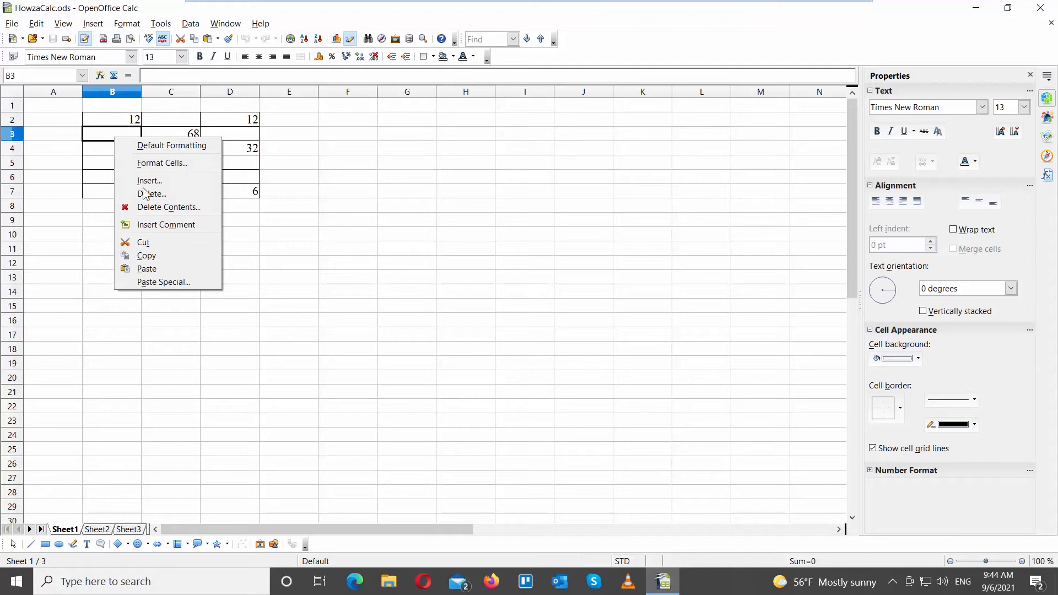
{"action": "left_click", "coordinate": [152, 194]}
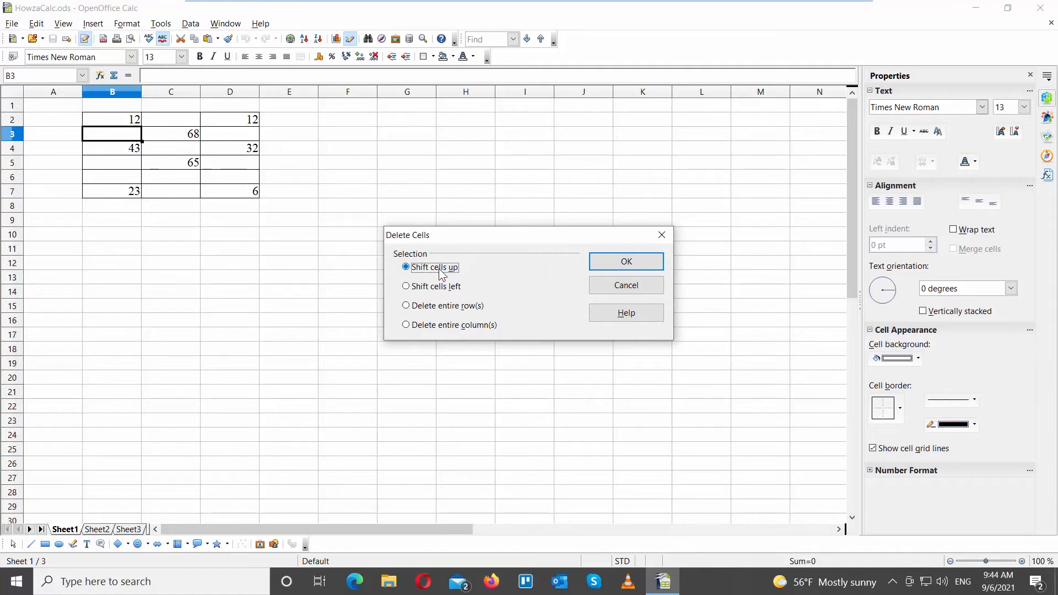
{"action": "left_click", "coordinate": [625, 263]}
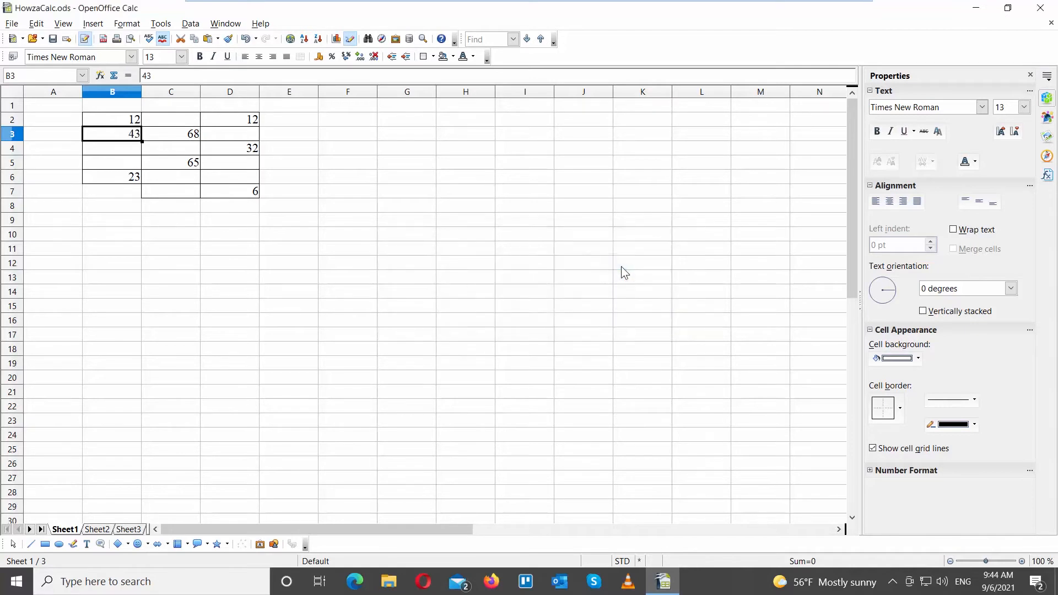
{"action": "right_click", "coordinate": [229, 176]}
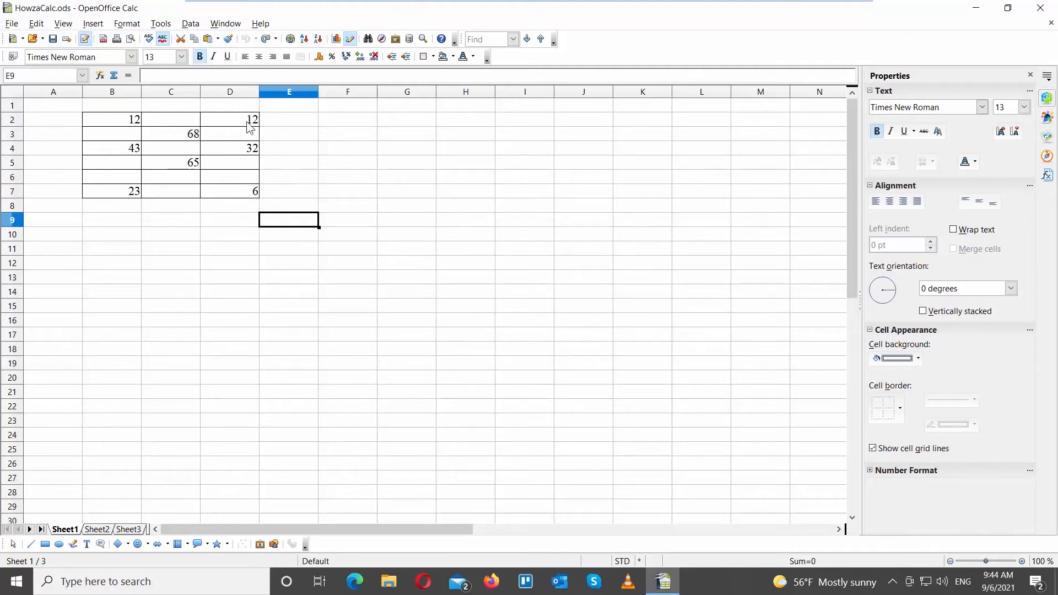
Sort D2:D7 ascending so 6, 12, 32 sit on top with blanks below.
{"action": "left_click_drag", "start_coordinate": [229, 119], "coordinate": [230, 191]}
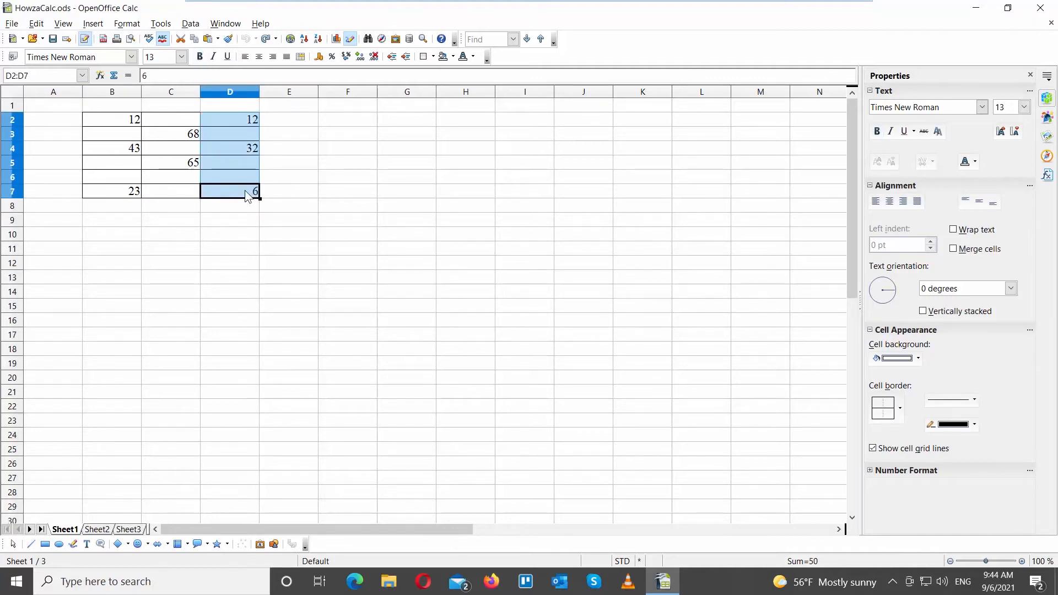
{"action": "left_click", "coordinate": [191, 23]}
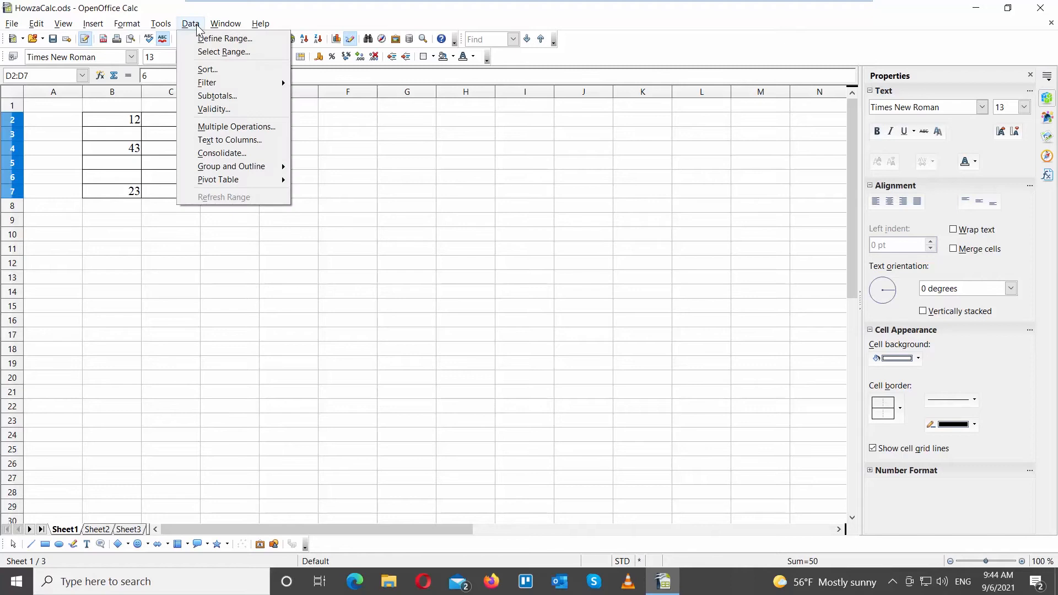
{"action": "mouse_move", "coordinate": [207, 70]}
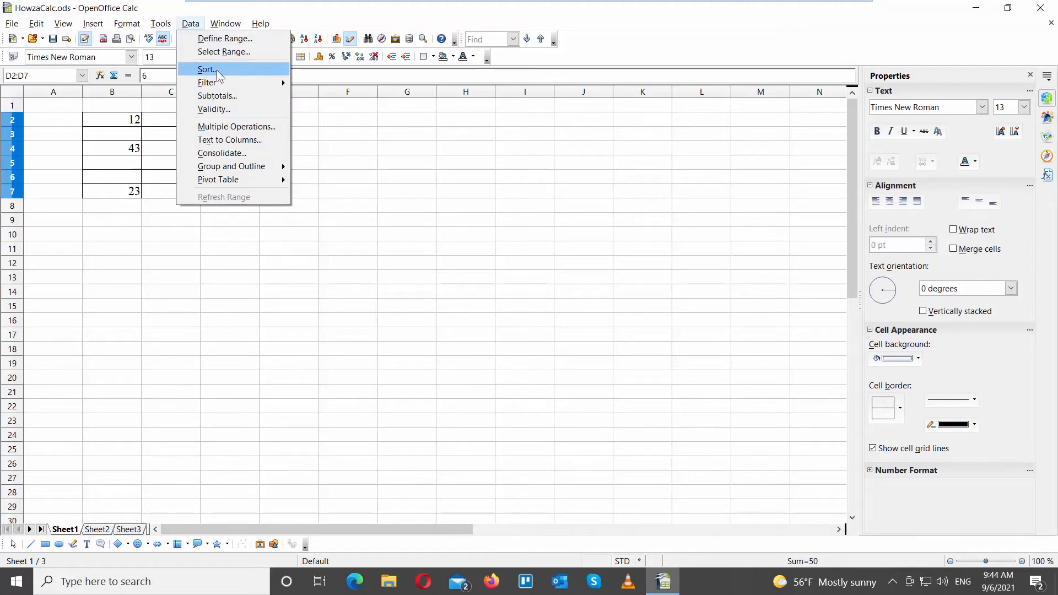
{"action": "left_click", "coordinate": [206, 68]}
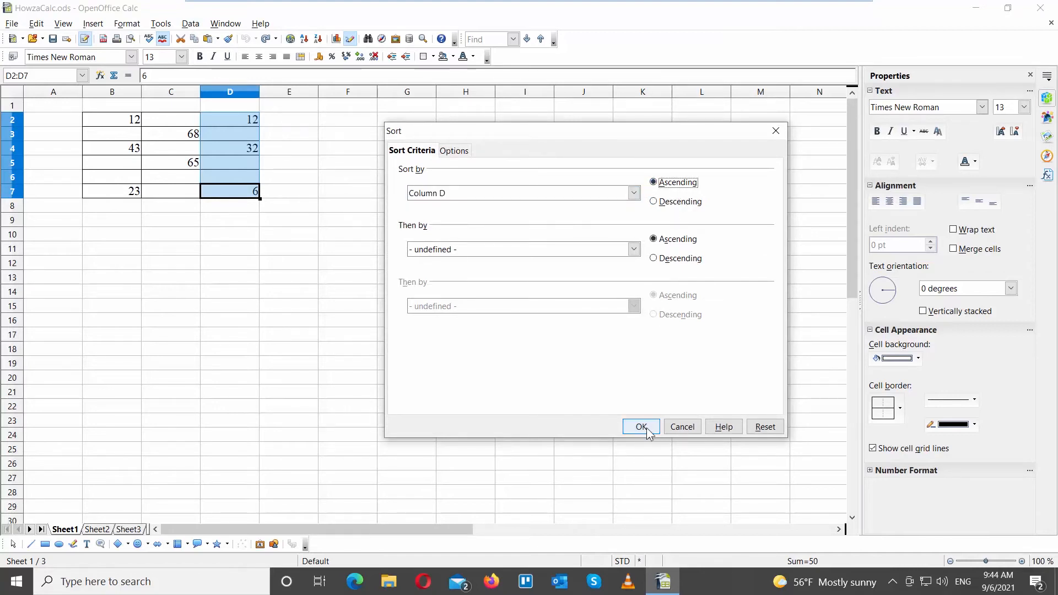
{"action": "left_click", "coordinate": [641, 426]}
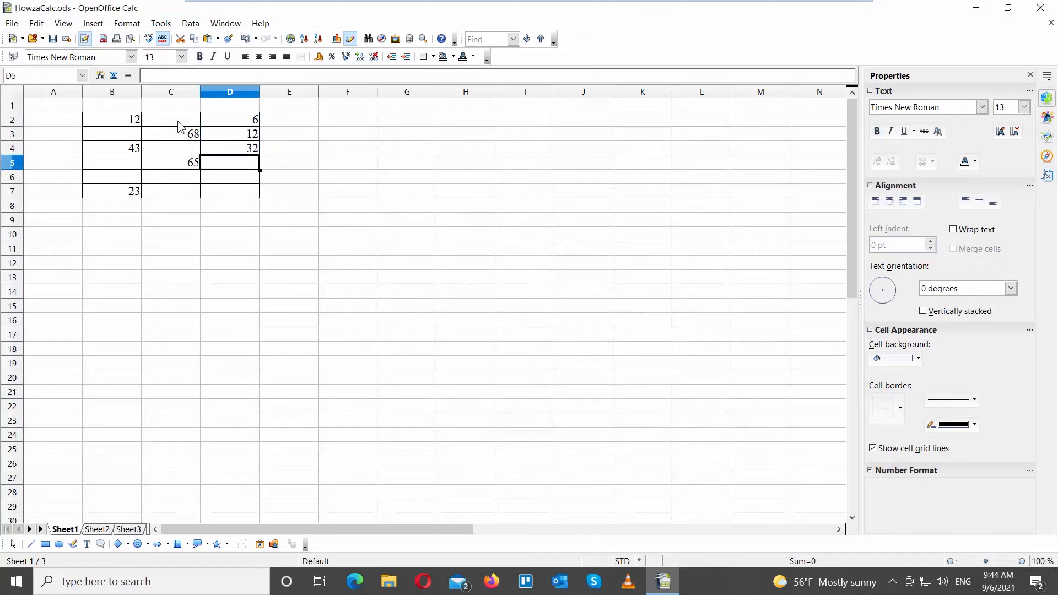
Sort C2:C7 ascending so 65 and 68 sit on top with blanks below.
{"action": "left_click_drag", "start_coordinate": [171, 119], "coordinate": [171, 191]}
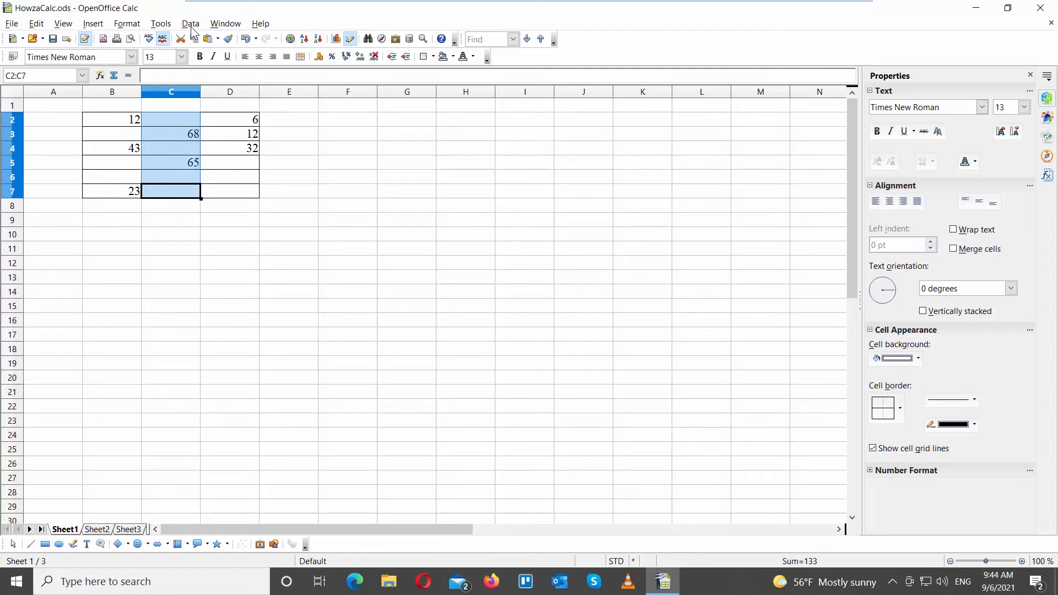
{"action": "left_click", "coordinate": [191, 23]}
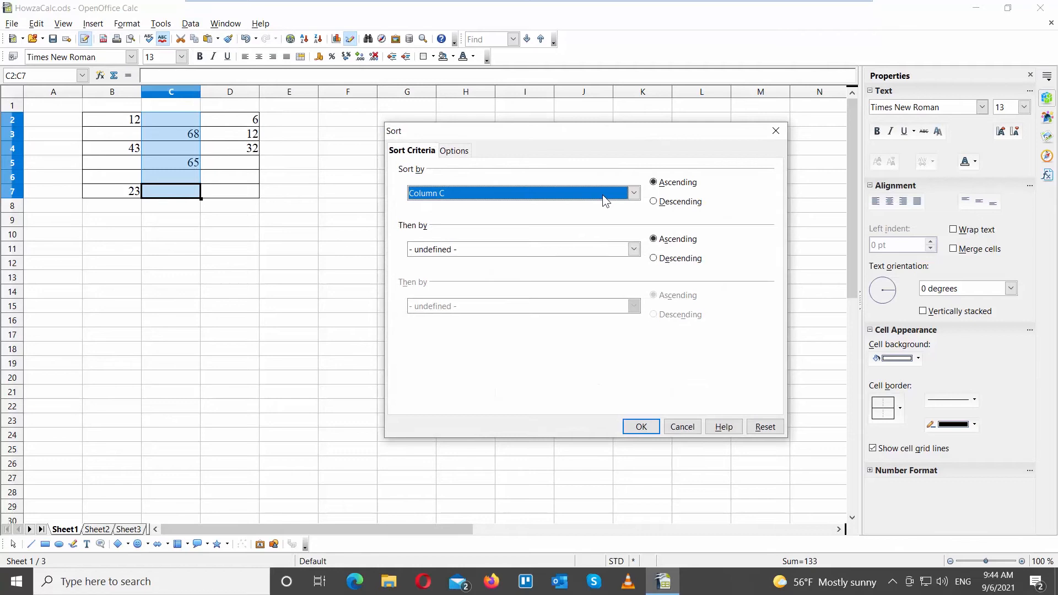
{"action": "left_click", "coordinate": [639, 427]}
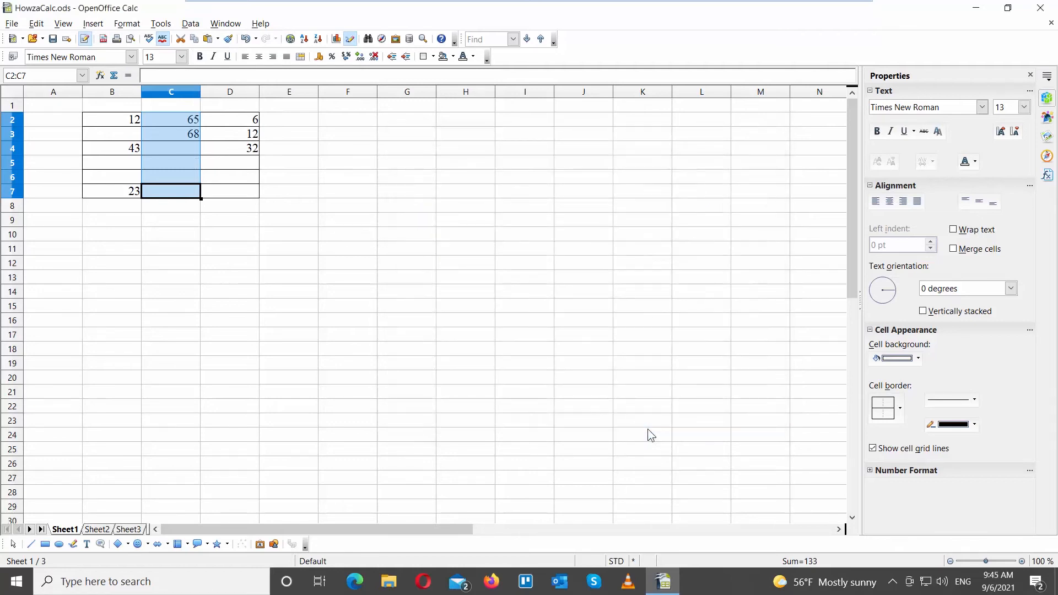
{"action": "left_click", "coordinate": [112, 119]}
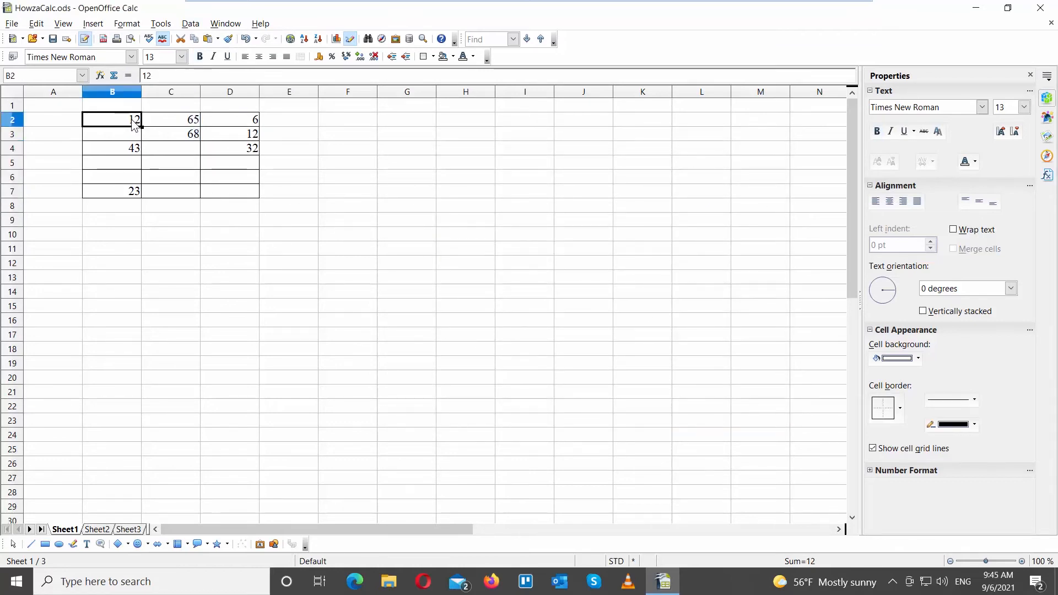
Select B2:B7 and bring up the Sort dialog set to Column B ascending.
{"action": "left_click_drag", "start_coordinate": [113, 119], "coordinate": [113, 191]}
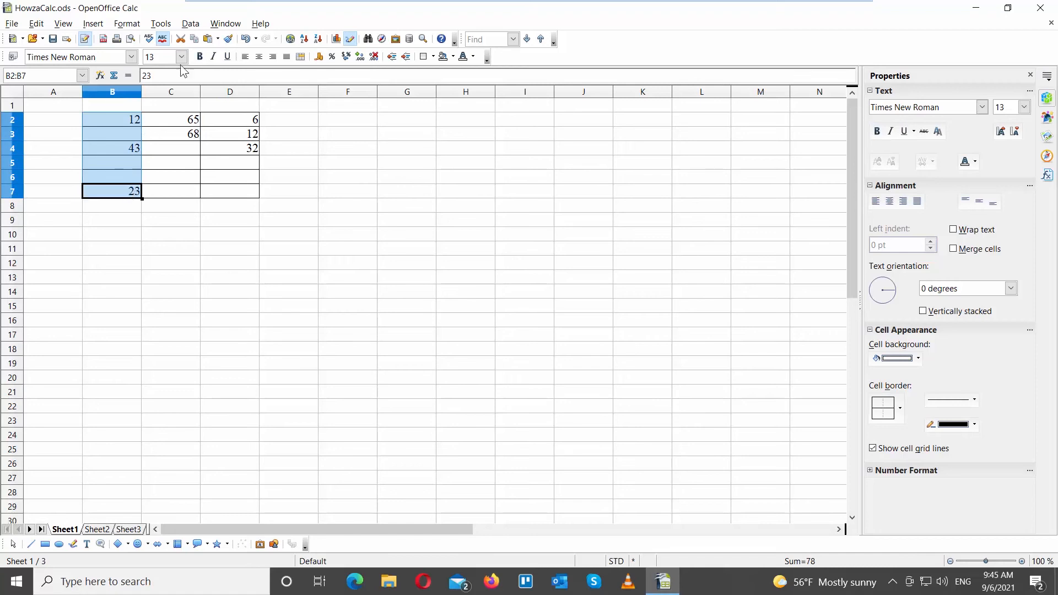
{"action": "left_click", "coordinate": [191, 23]}
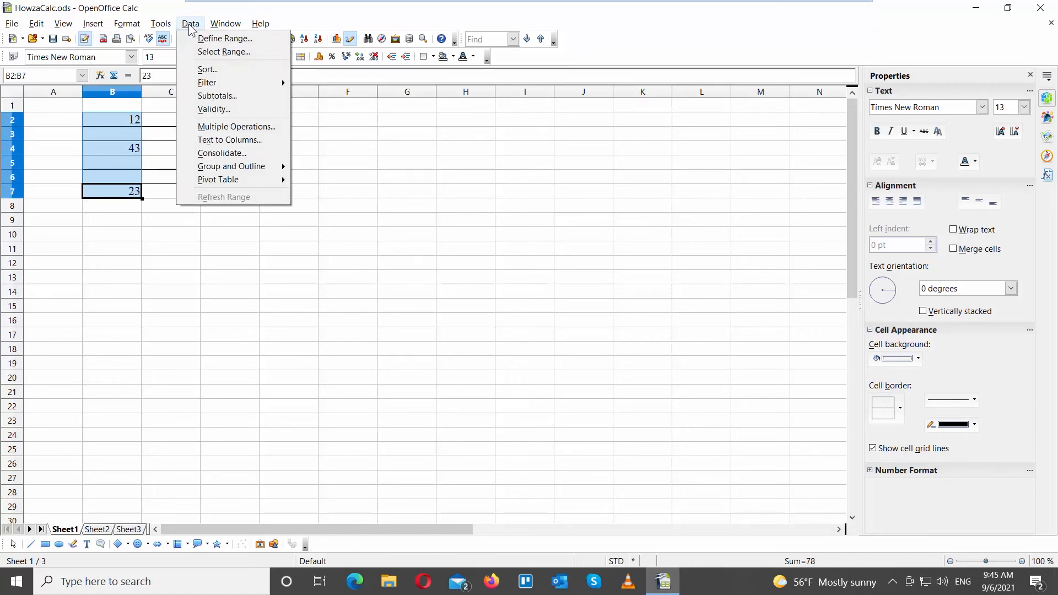
{"action": "left_click", "coordinate": [208, 69]}
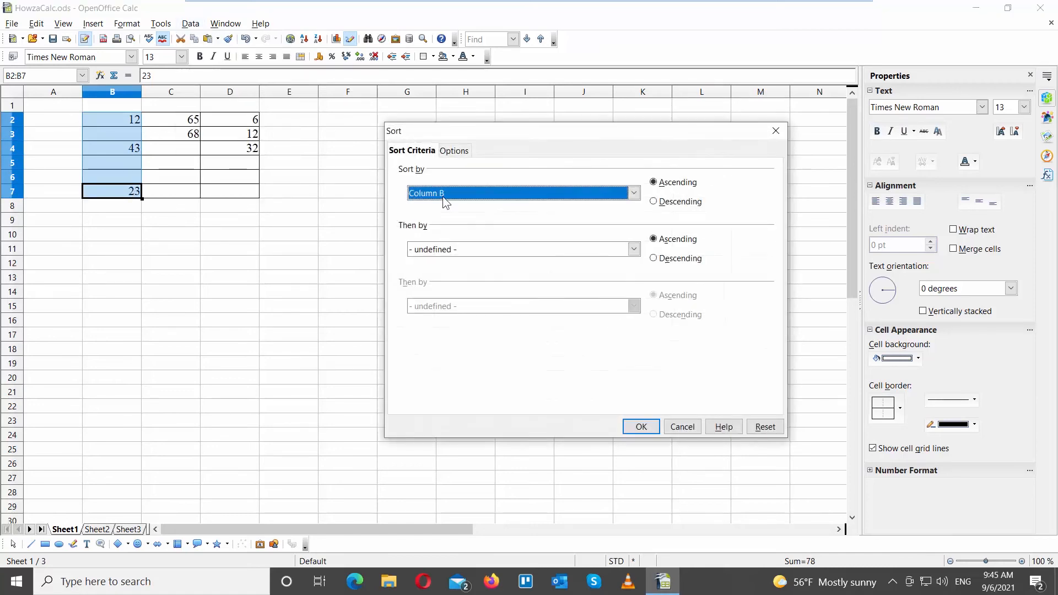